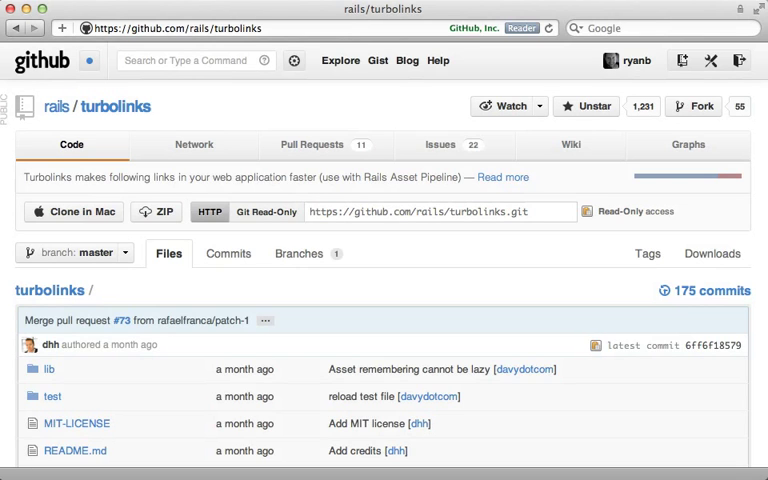
mouse_move(171, 124)
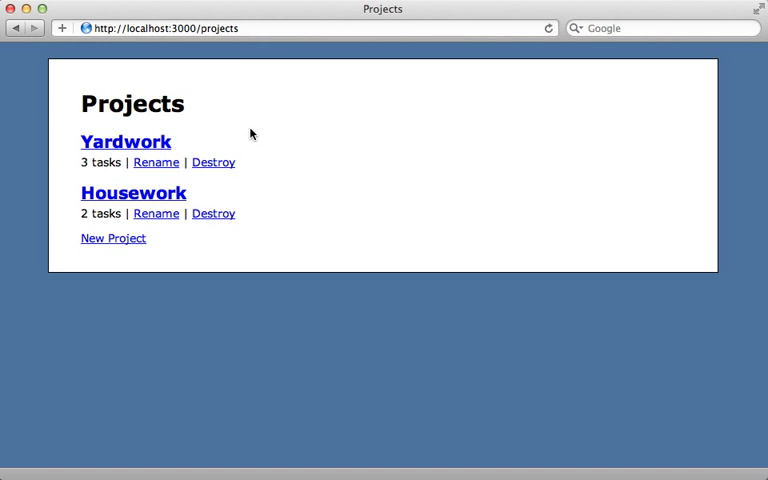
mouse_move(152, 192)
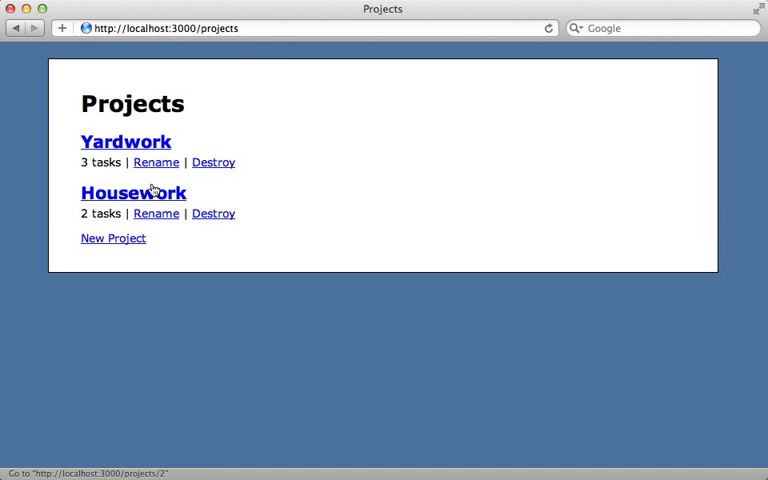
Open Yardwork in Safari and tick Paint the fence complete, then untick it.
click(125, 141)
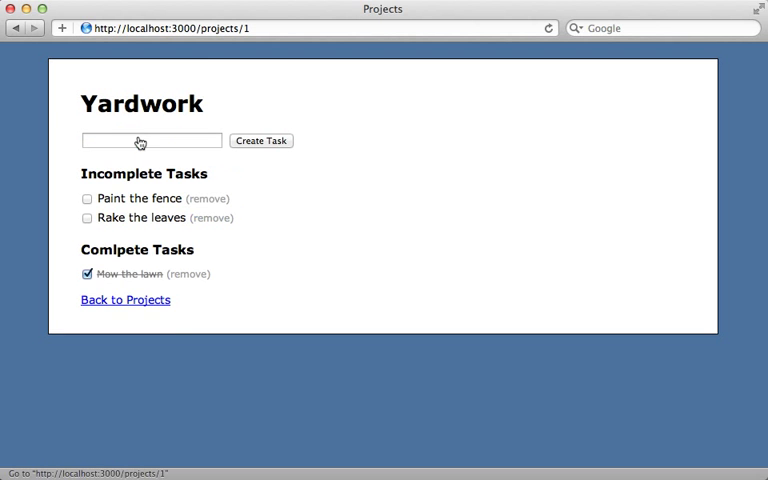
mouse_move(99, 219)
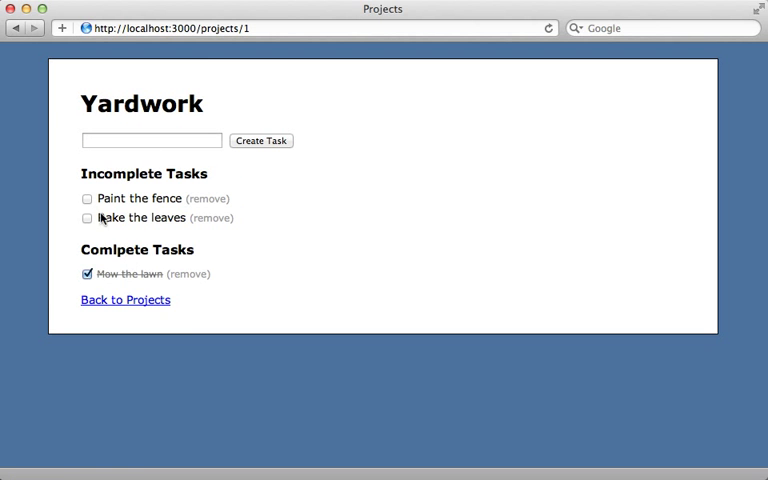
click(85, 198)
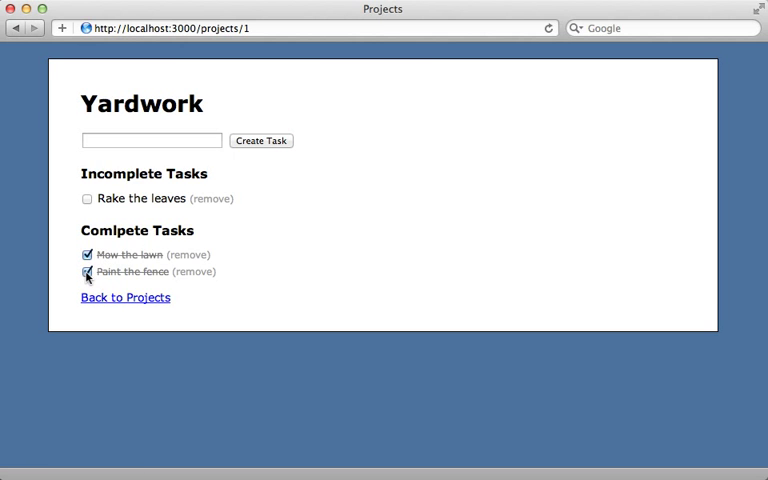
click(84, 272)
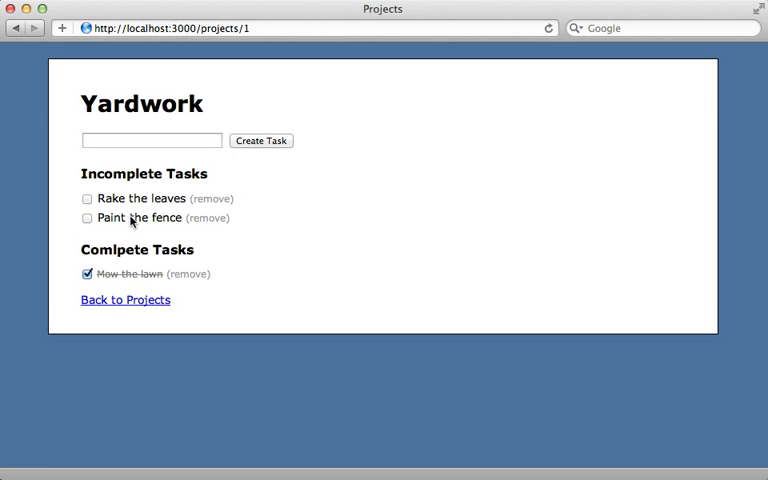
click(125, 299)
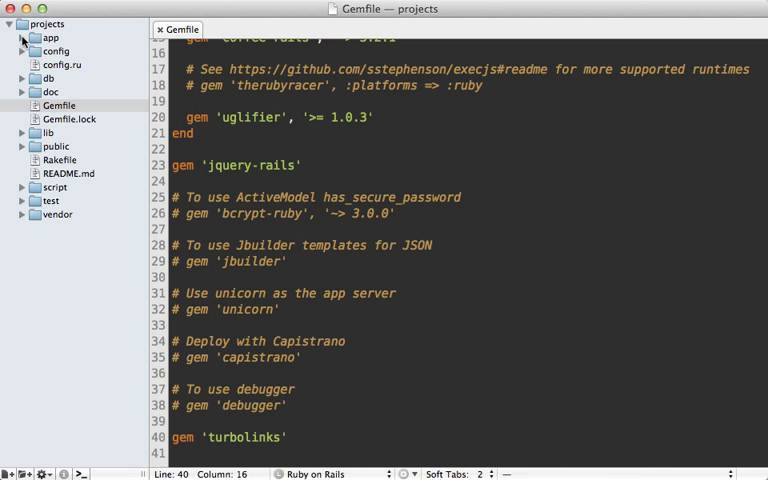
Add a require turbolinks line after jquery_ujs in application.js.
click(24, 37)
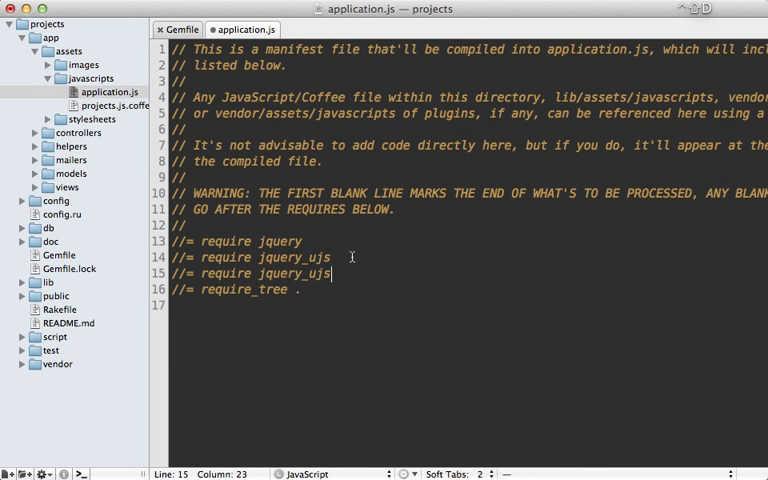
text(turbolinks)
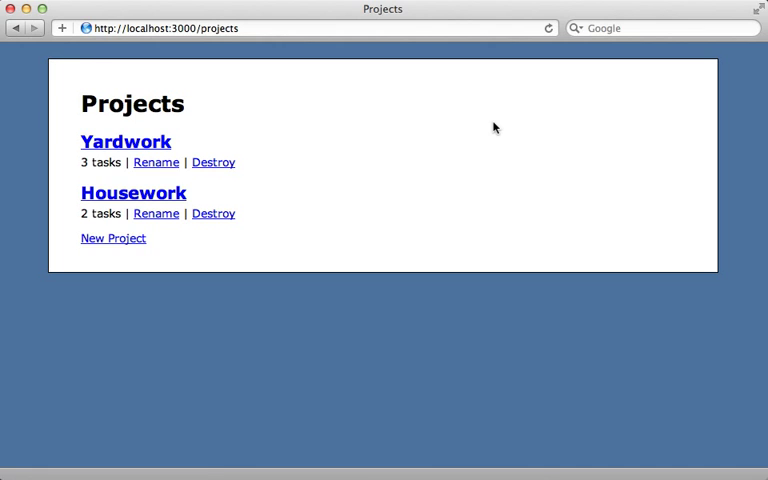
Reload Projects, then visit Yardwork, back to Projects, and Yardwork while logging network requests.
click(545, 28)
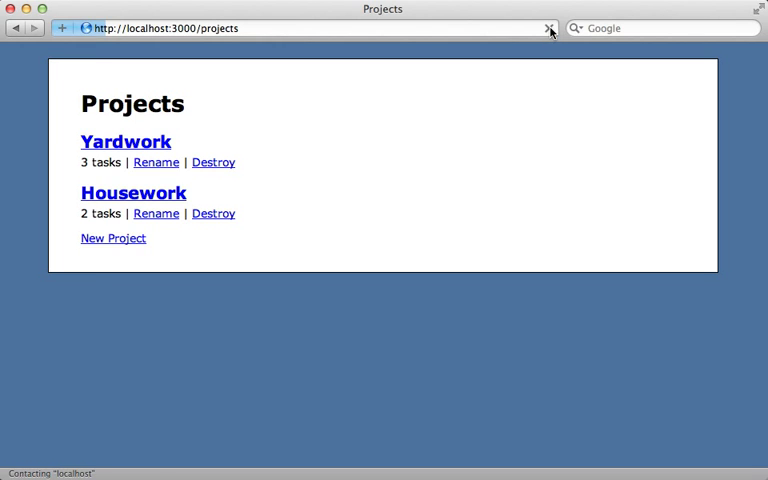
click(125, 141)
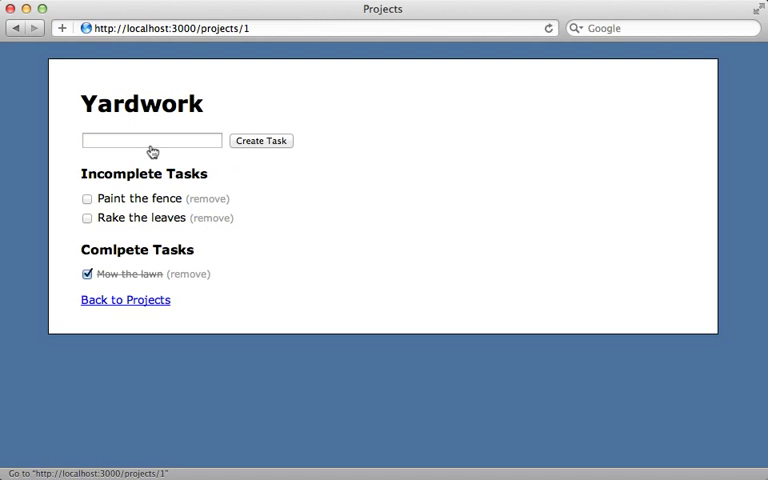
click(125, 299)
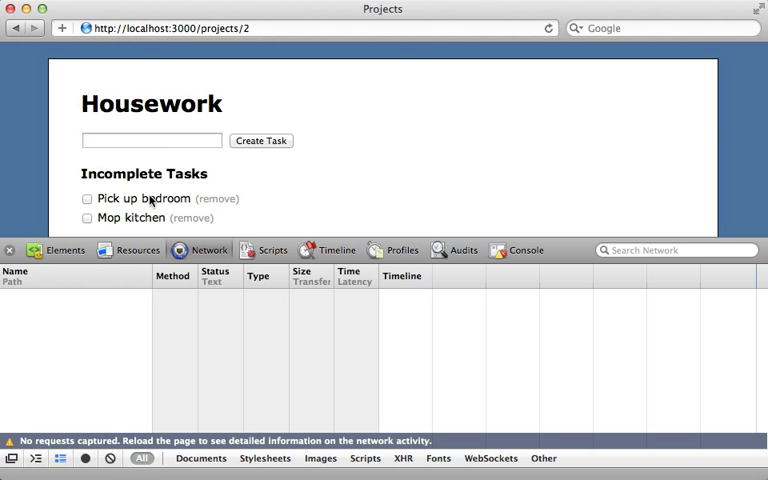
mouse_move(182, 250)
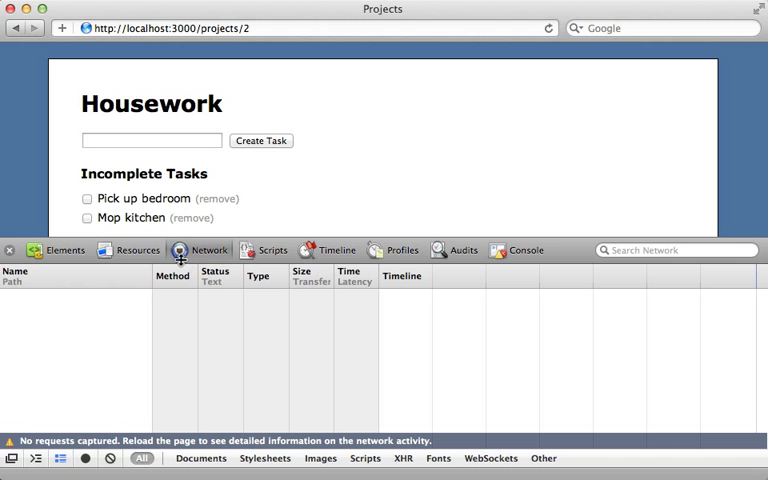
scroll(down, 3)
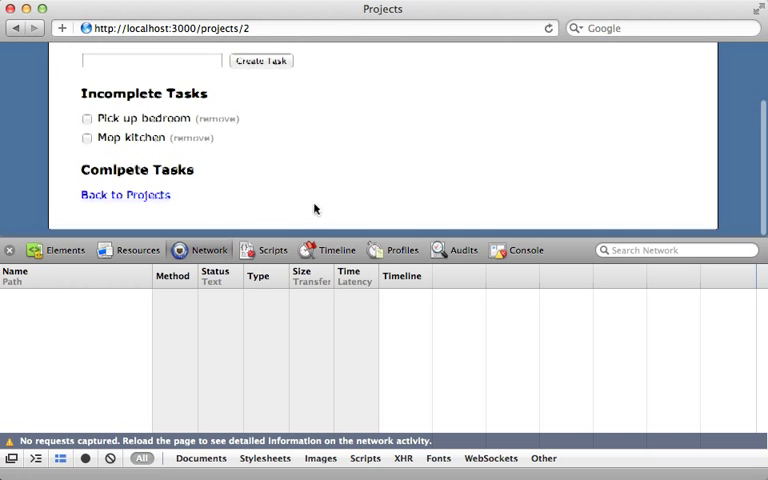
click(124, 195)
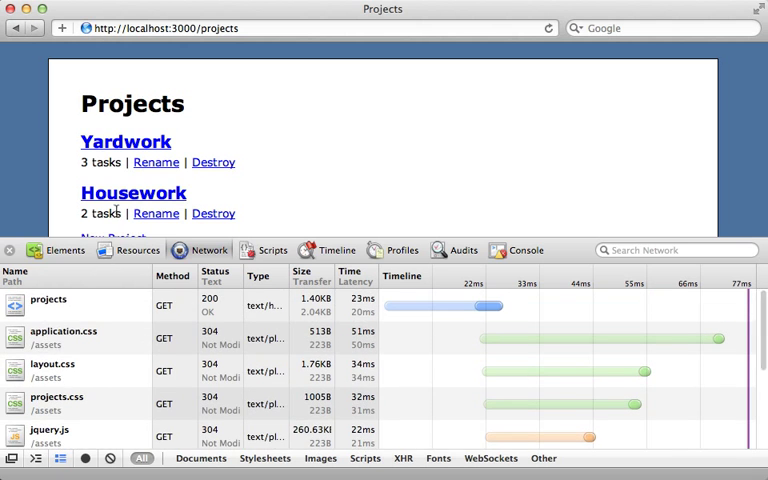
click(125, 141)
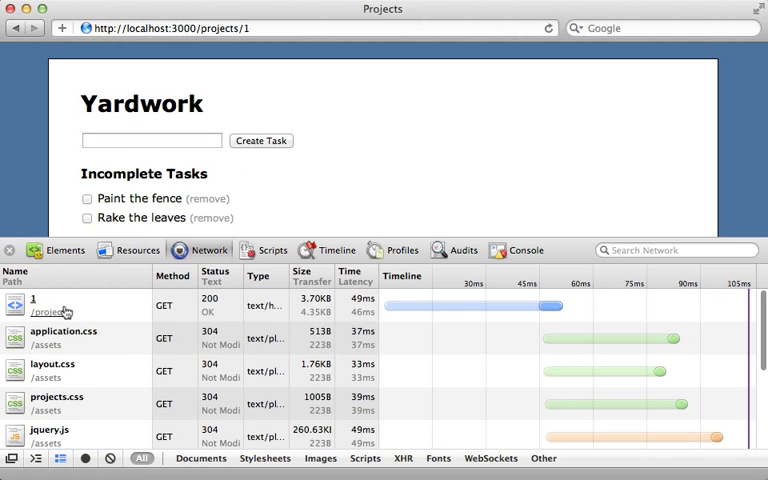
mouse_move(267, 224)
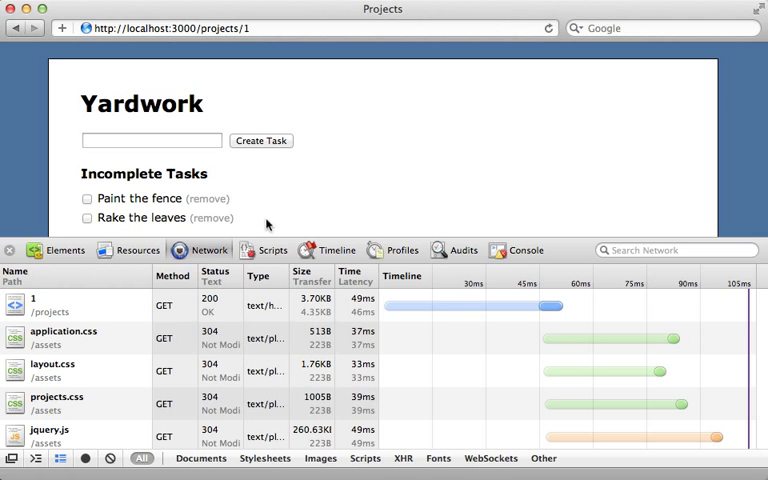
mouse_move(288, 216)
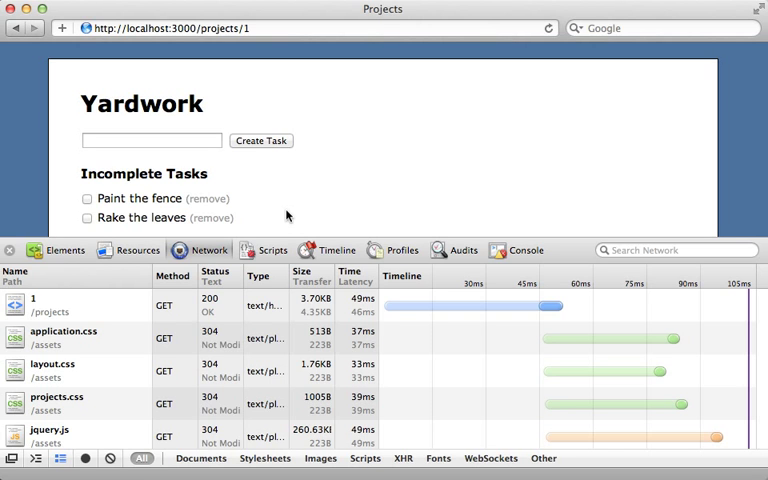
mouse_move(289, 216)
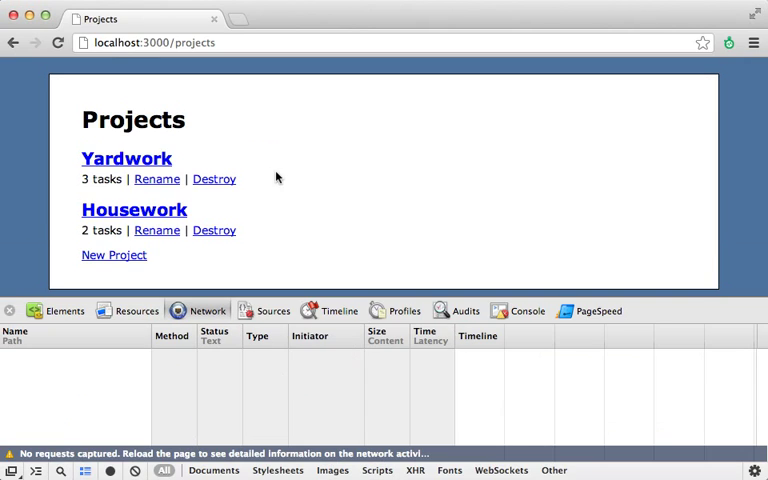
mouse_move(260, 170)
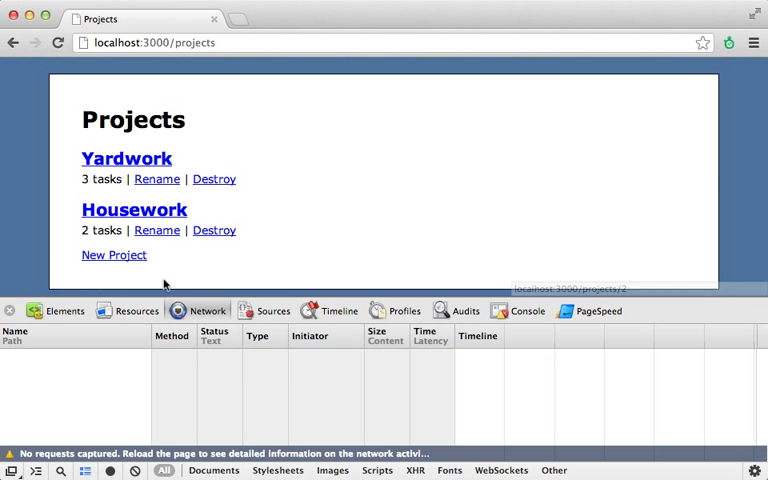
Visit Yardwork, Projects, Housework, then Projects in Chrome, checking the Turbolinks-initiated requests.
click(125, 158)
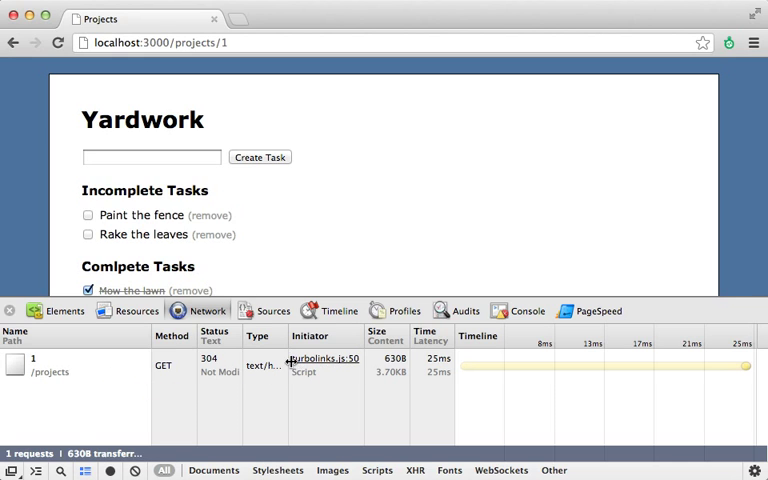
scroll(down, 3)
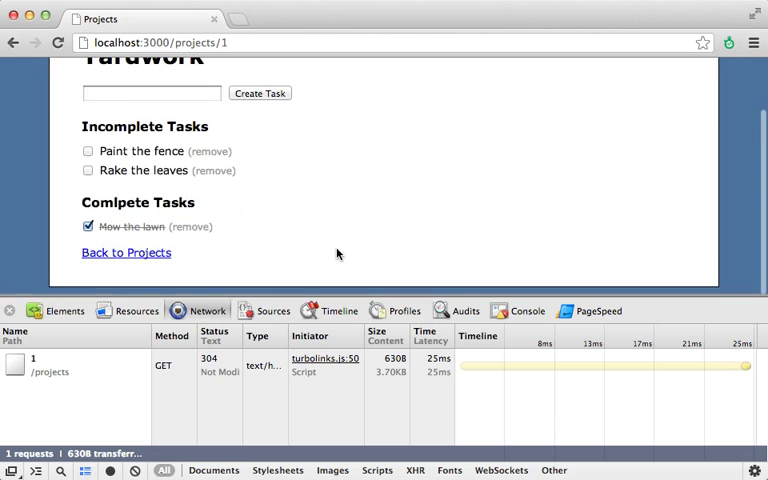
click(125, 252)
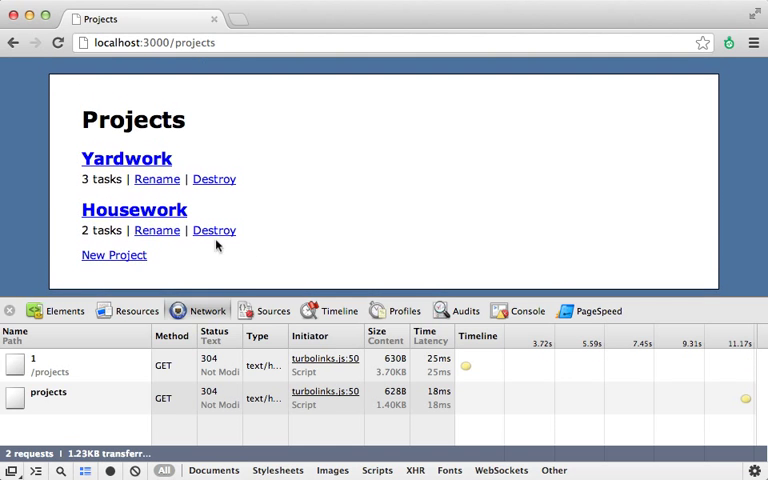
click(134, 210)
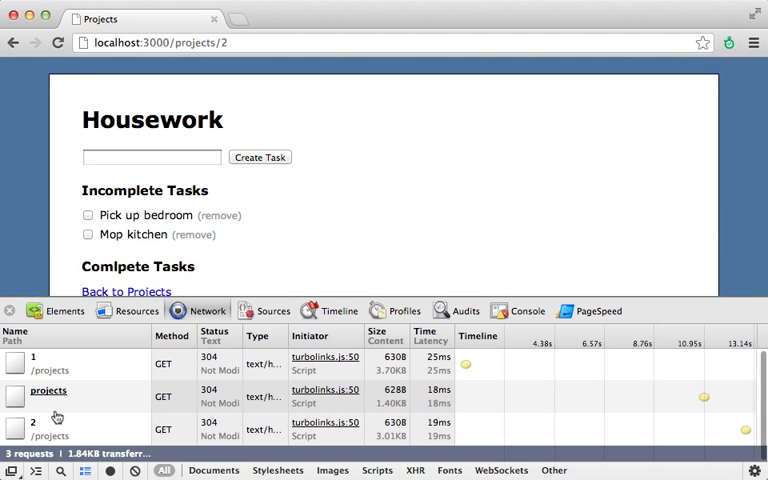
mouse_move(222, 344)
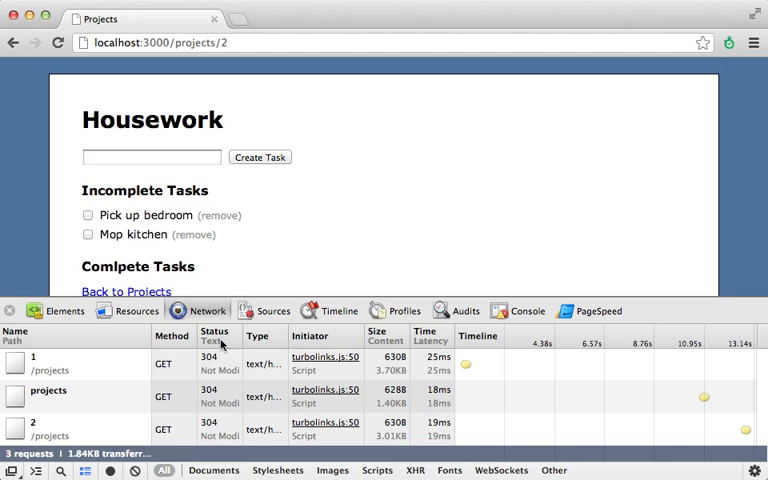
mouse_move(248, 277)
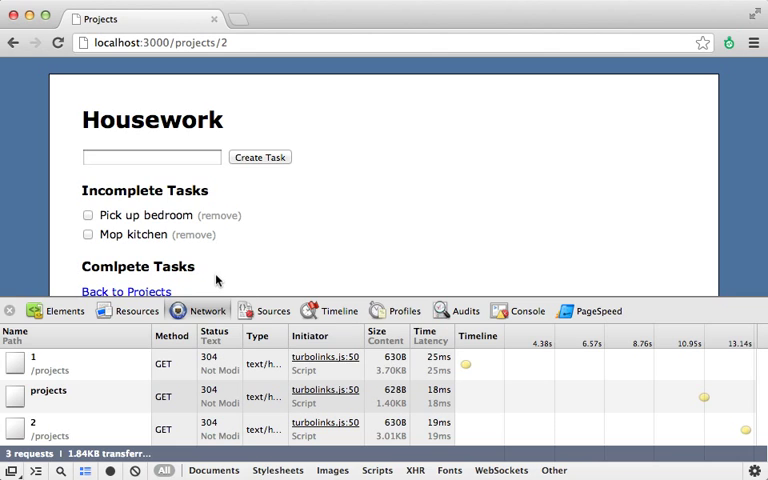
click(126, 291)
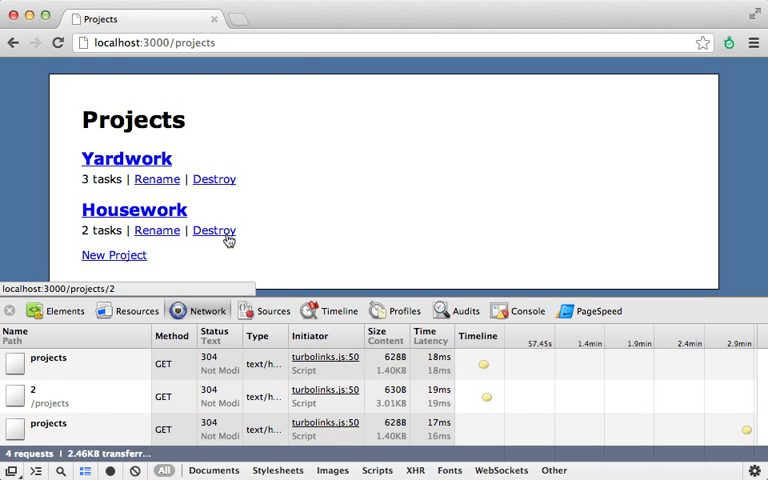
mouse_move(237, 212)
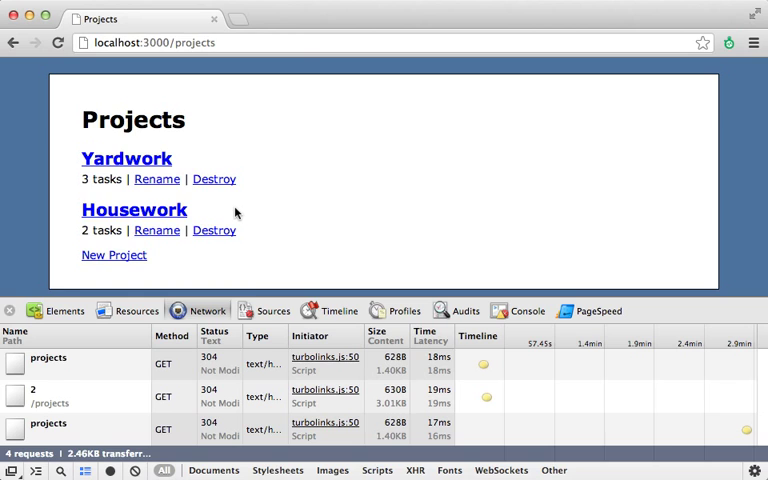
mouse_move(114, 258)
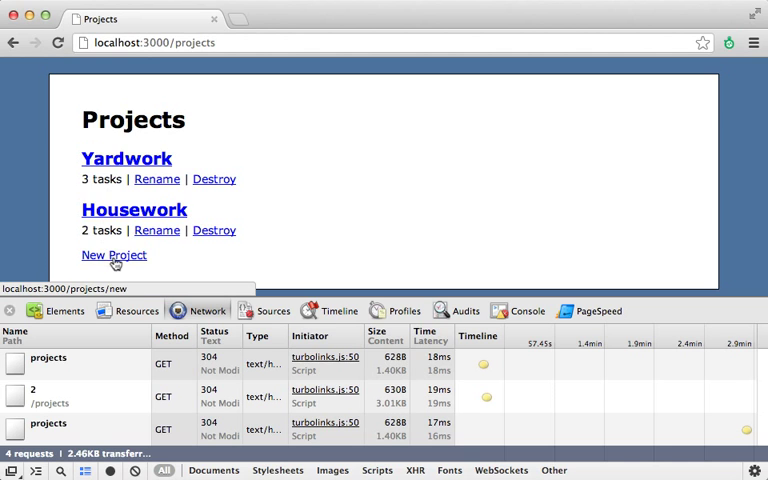
mouse_move(144, 258)
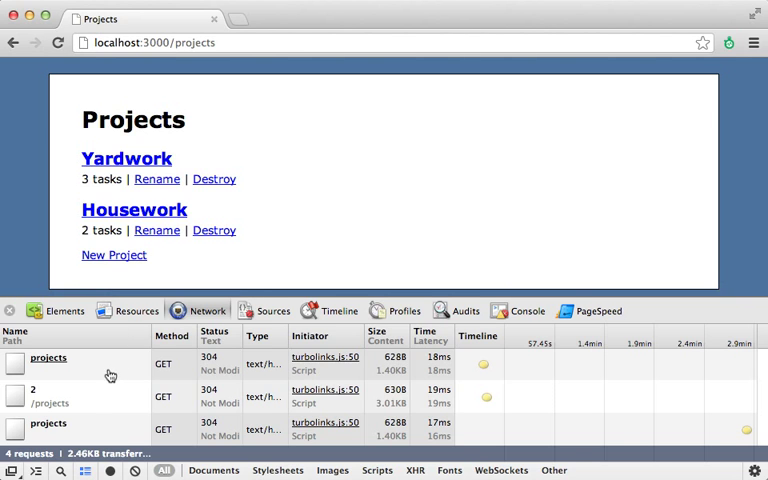
Preview the projects request's HTML response, then open Yardwork again.
click(48, 358)
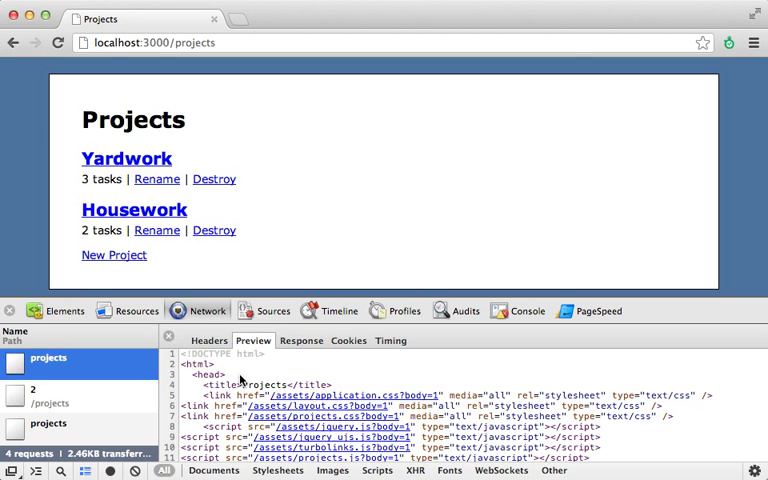
mouse_move(229, 385)
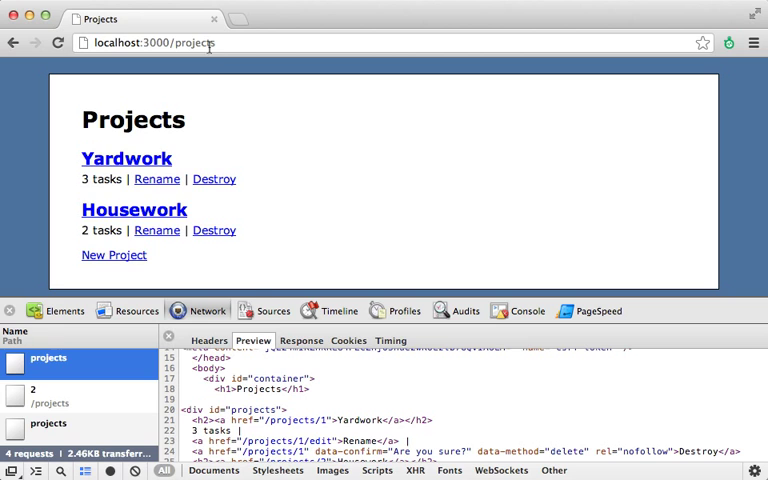
click(126, 158)
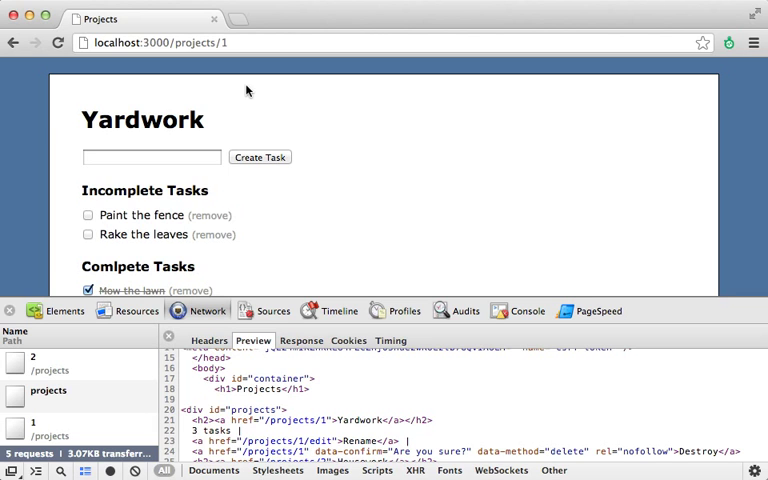
mouse_move(240, 231)
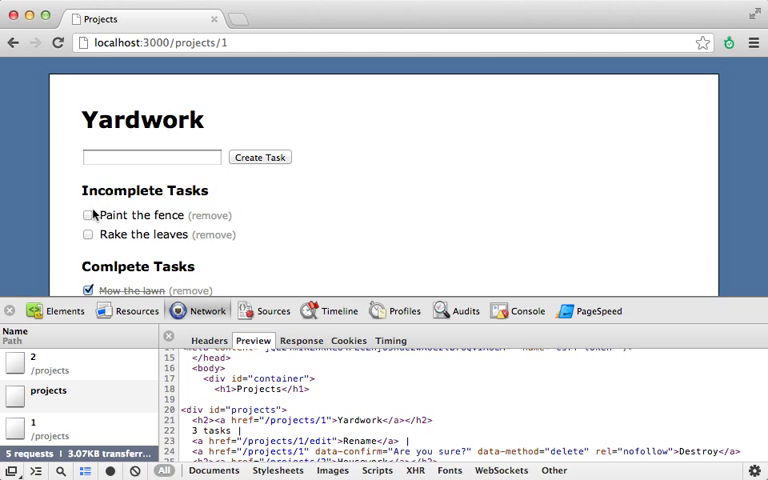
Tick Paint the fence, check the DevTools Console, then tick the checkbox again.
click(88, 215)
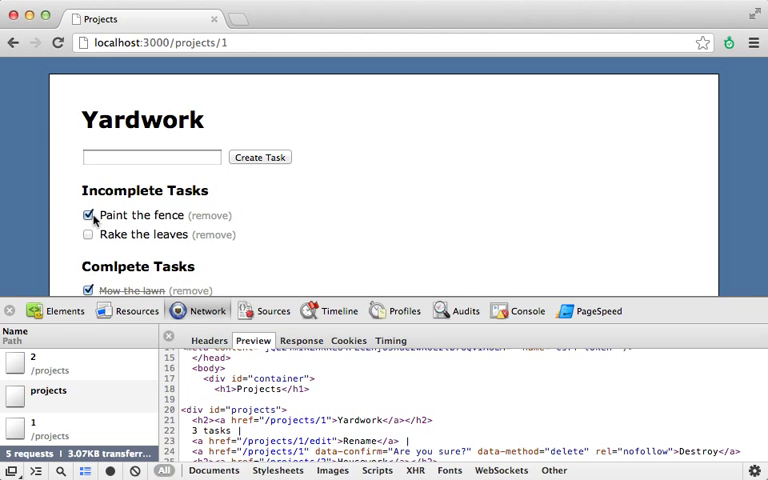
mouse_move(104, 223)
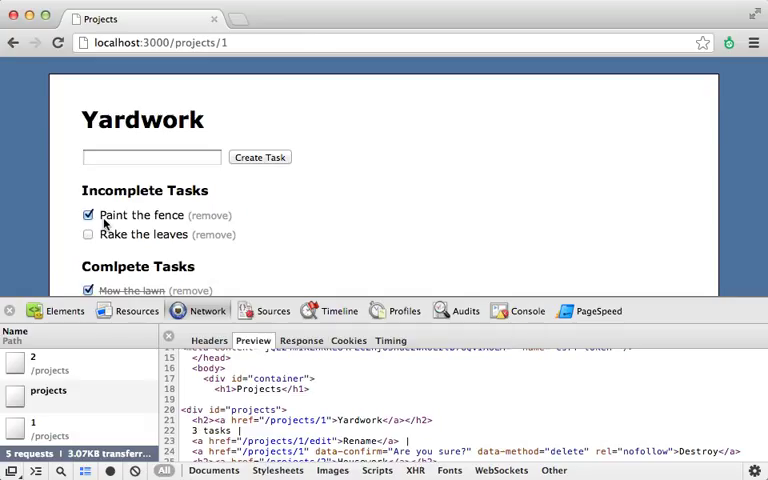
click(522, 311)
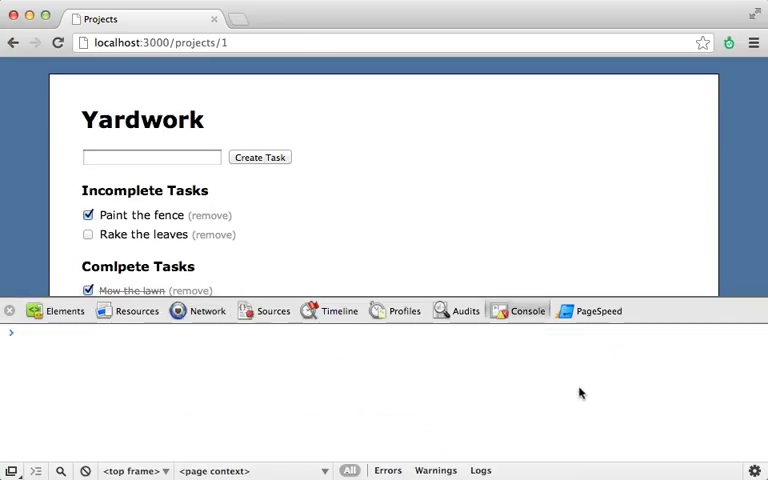
click(58, 47)
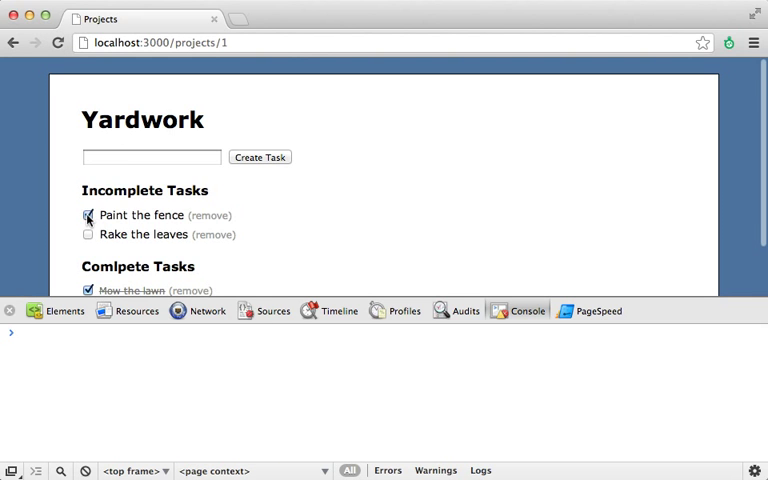
click(87, 214)
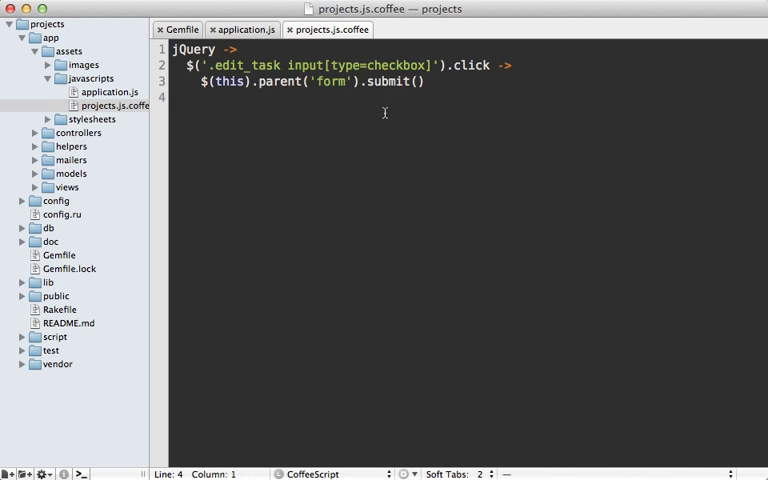
mouse_move(411, 106)
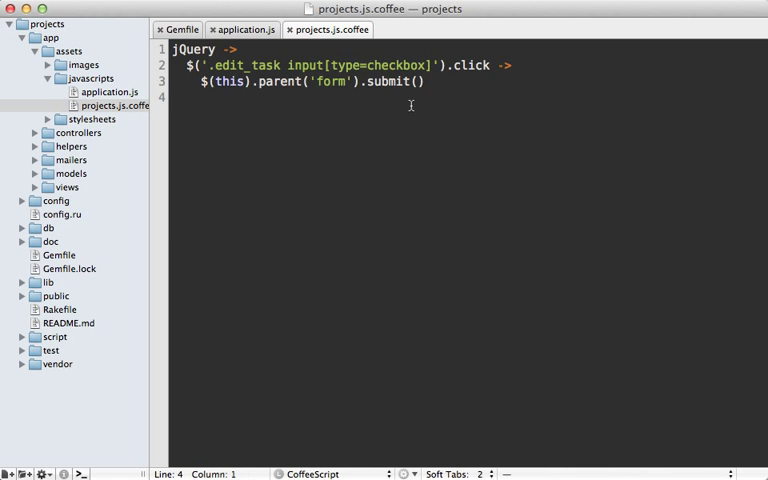
Change line 1 of projects.js.coffee from 'jQuery ->' to '$(document).ready ->'.
double_click(475, 66)
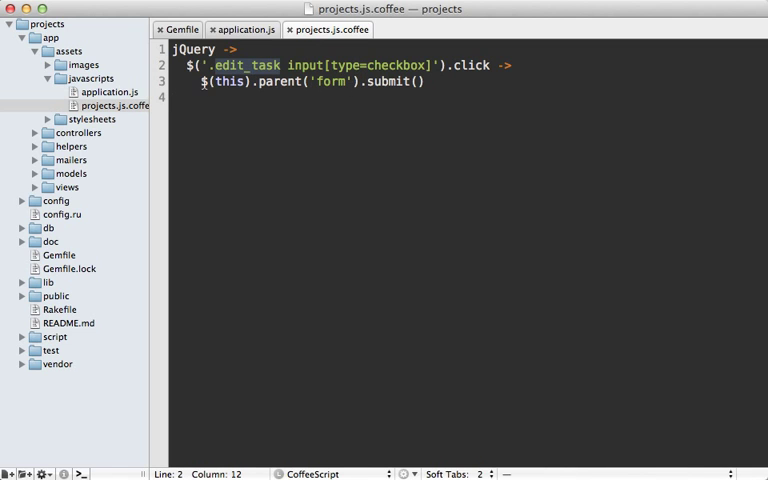
click(429, 84)
text($(document)
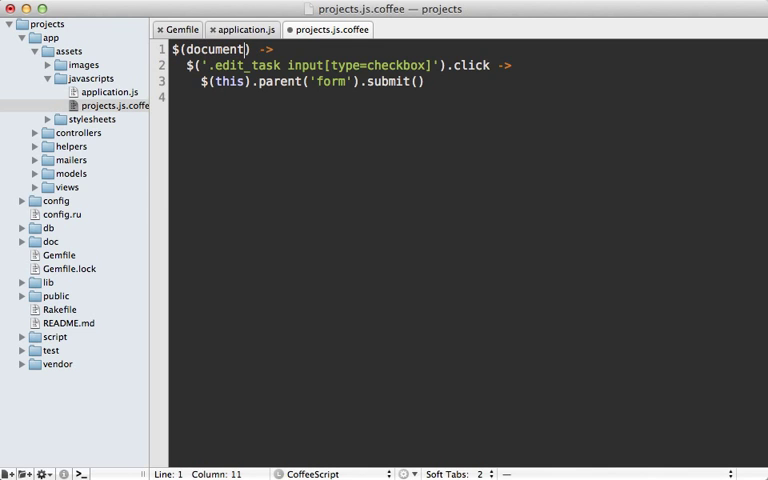
text(.ready)
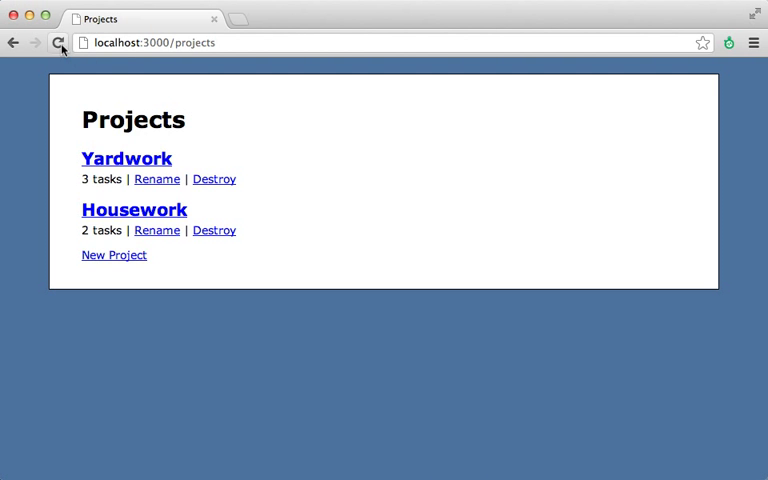
mouse_move(58, 153)
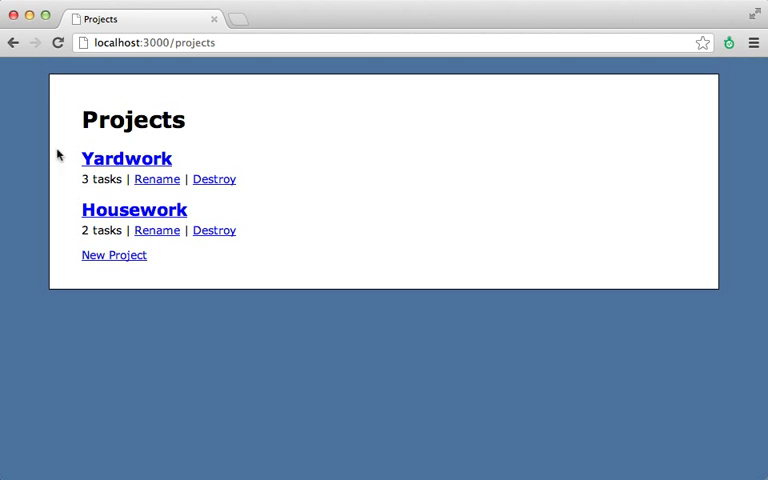
mouse_move(89, 244)
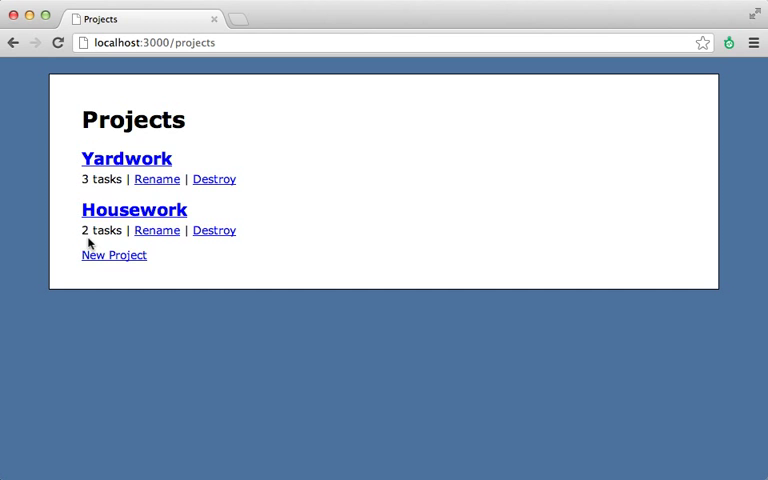
mouse_move(157, 179)
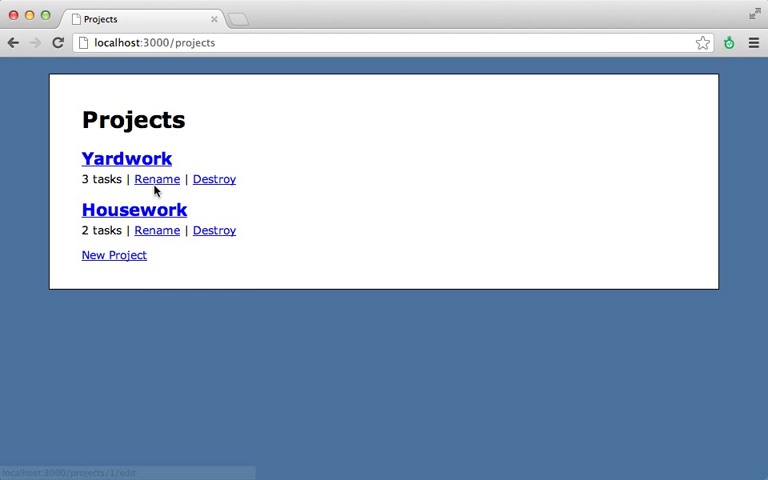
Open Yardwork in Chrome and tick Paint the fence.
click(126, 158)
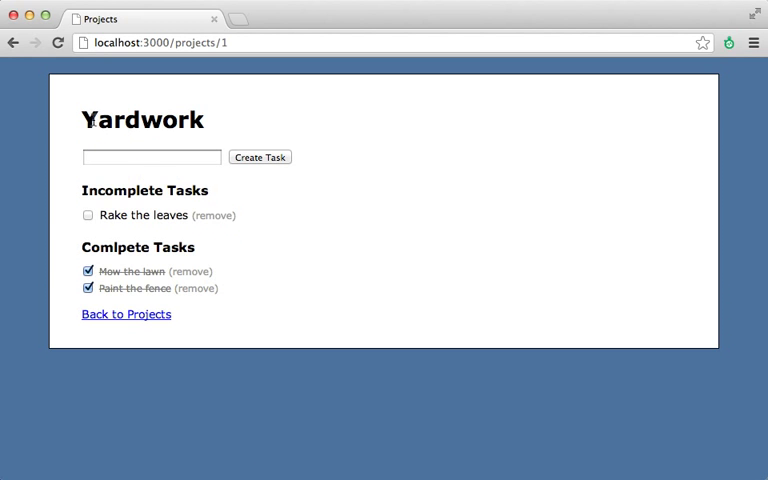
mouse_move(207, 232)
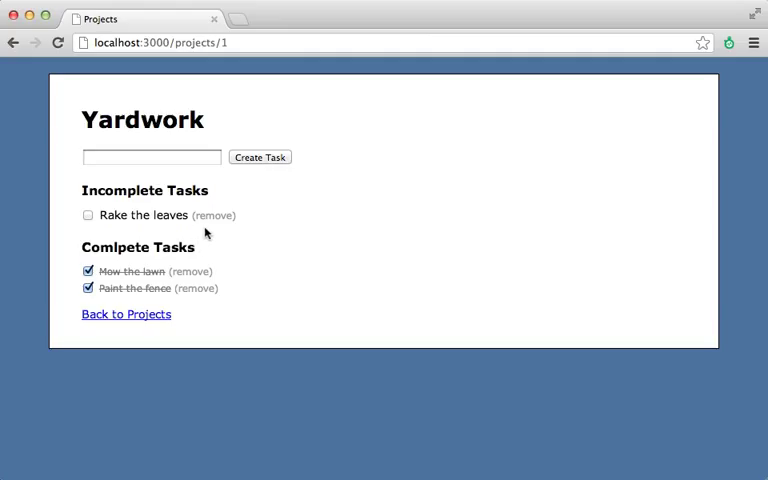
mouse_move(200, 230)
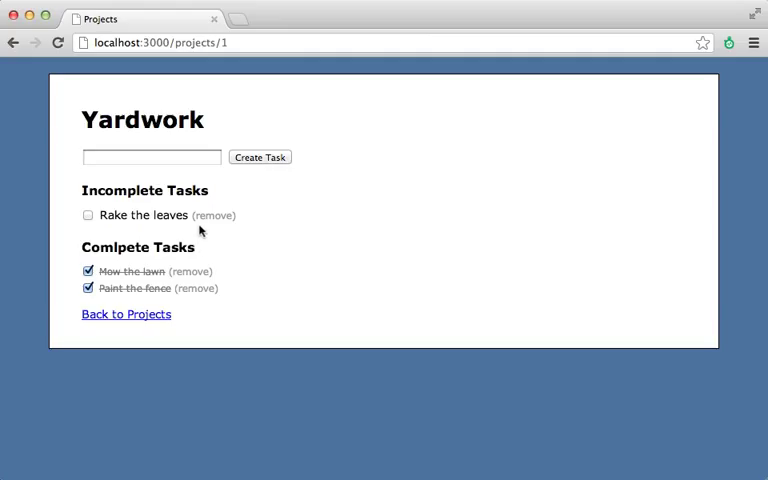
click(87, 214)
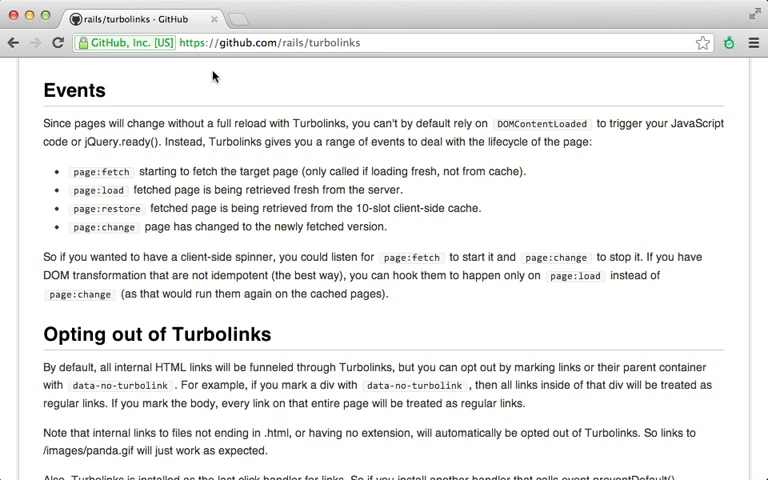
Select page:load in the Turbolinks README Events section.
double_click(101, 190)
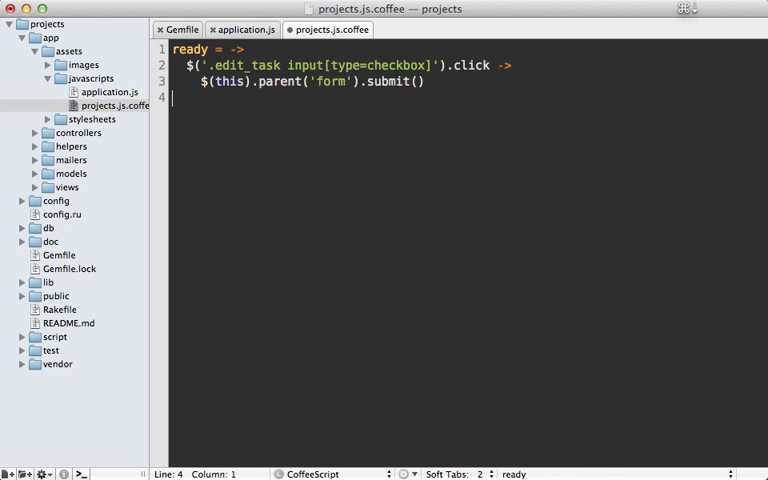
Add $(document).ready(ready) and $(document).on('page:load', ready) below the ready function.
text($(document).ready)
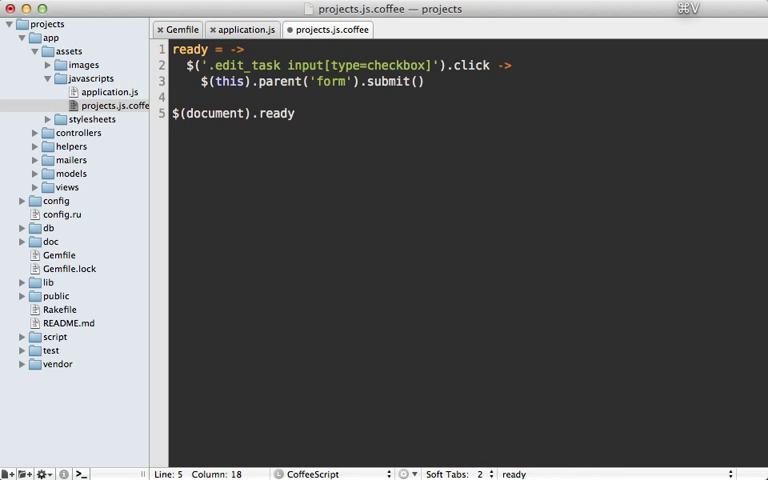
text((ready))
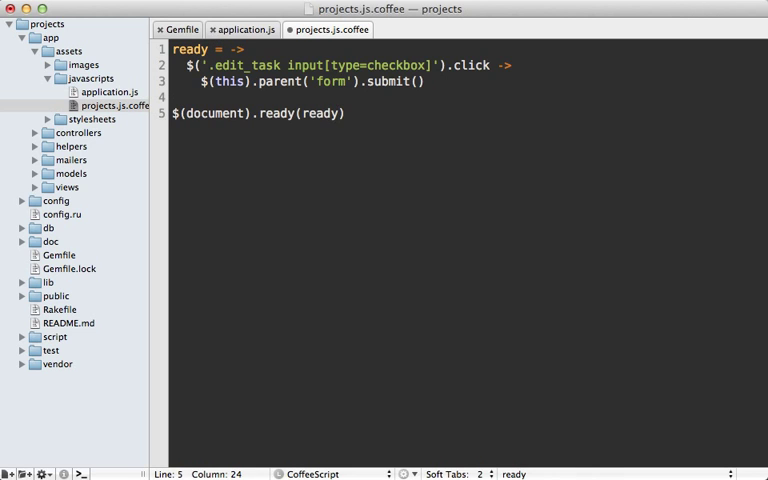
text($(document).)
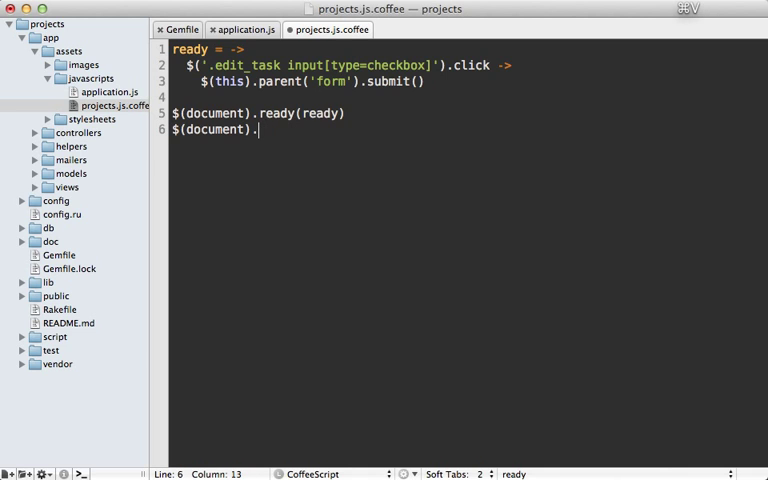
text(on('page:load'))
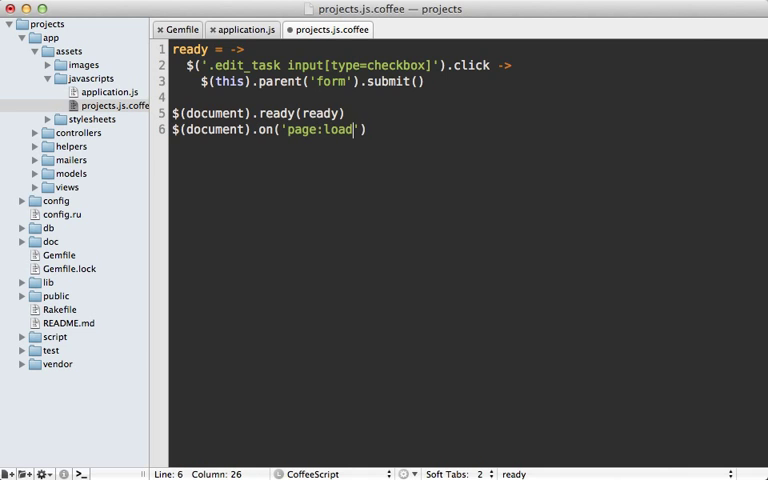
text(, ready)
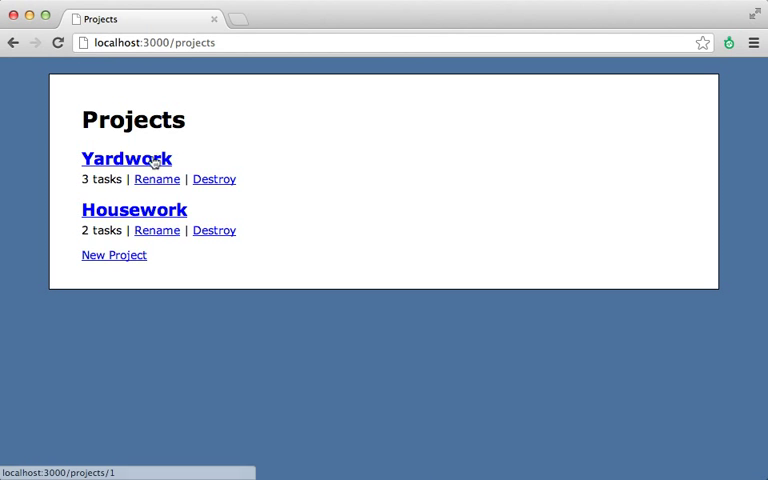
Open the Yardwork project page from the Projects list in Chrome.
click(125, 158)
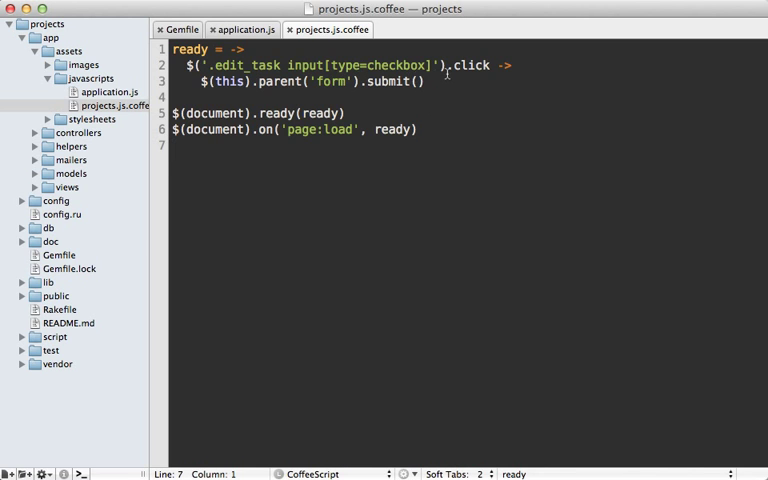
Replace the checkbox selector binding with $(document).on 'click' in projects.js.coffee.
double_click(477, 65)
text(,)
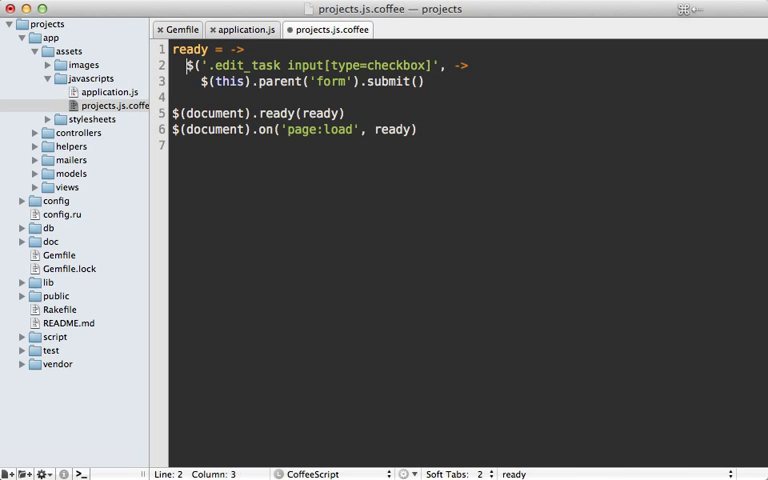
text($(document).)
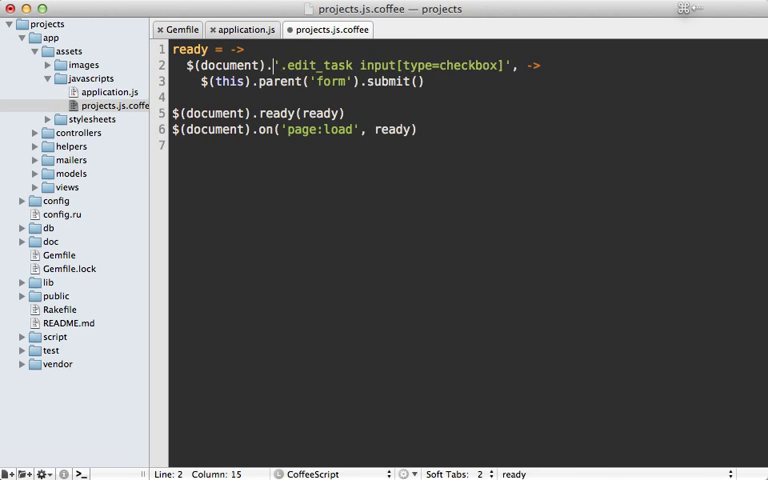
text(on 'cl)
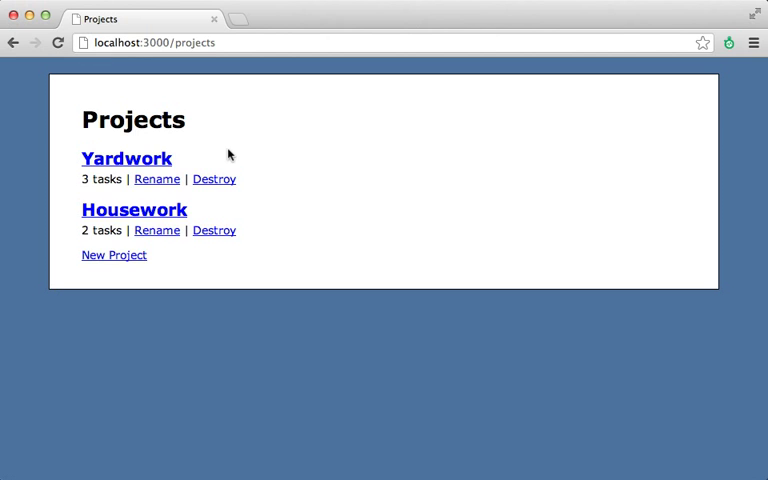
Open Yardwork and tick the Paint the fence checkbox to test submission.
click(126, 158)
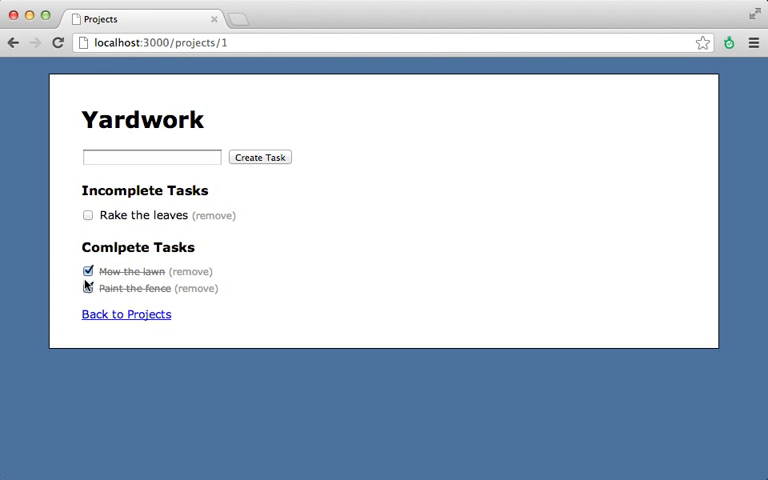
click(86, 288)
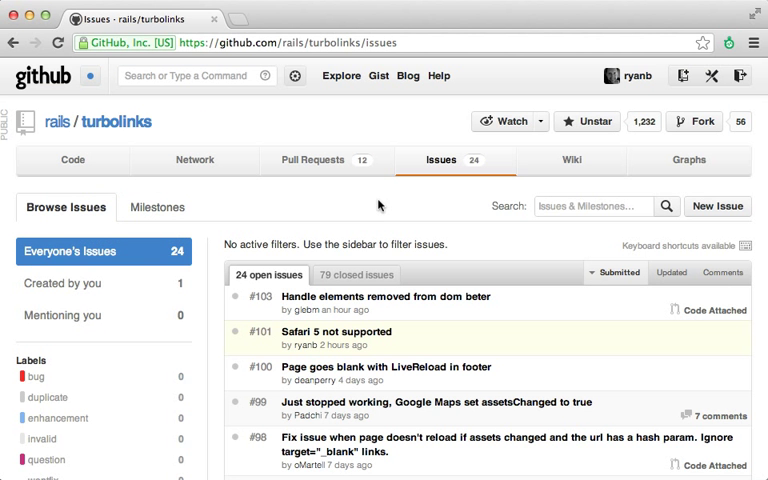
mouse_move(485, 194)
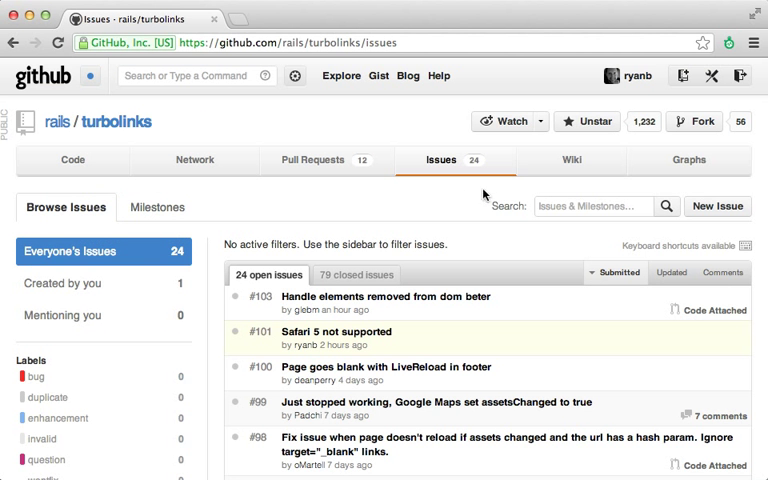
mouse_move(400, 211)
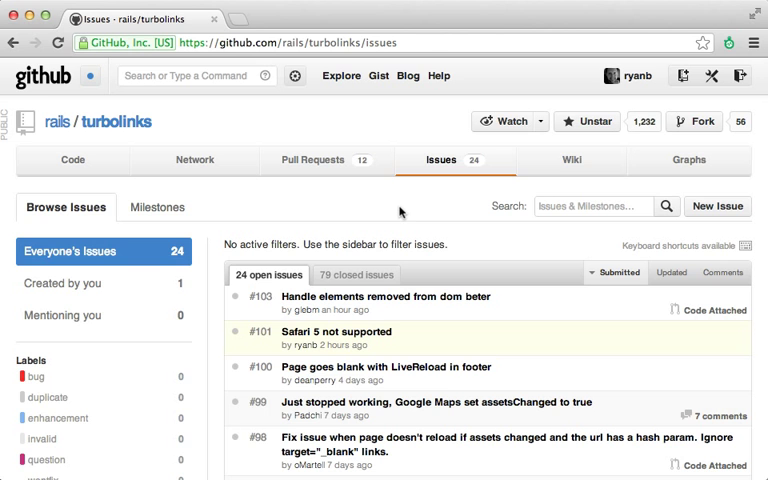
mouse_move(434, 336)
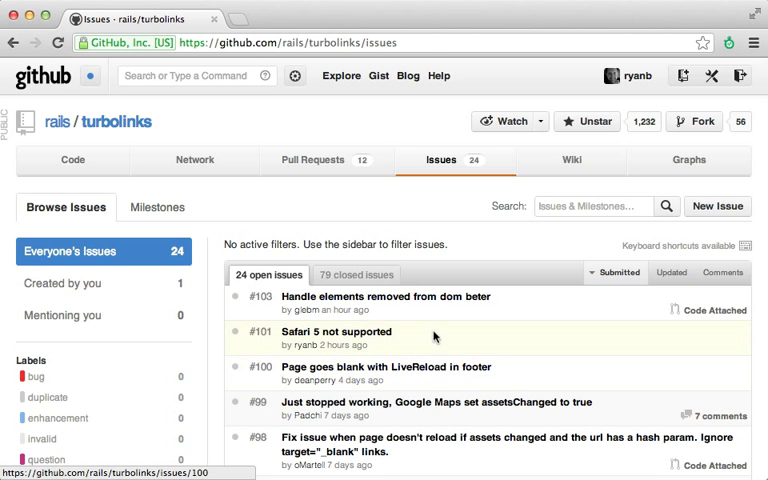
Scroll the Turbolinks issues list and read the discussion of issue #79 on POST refreshes.
scroll(down, 3)
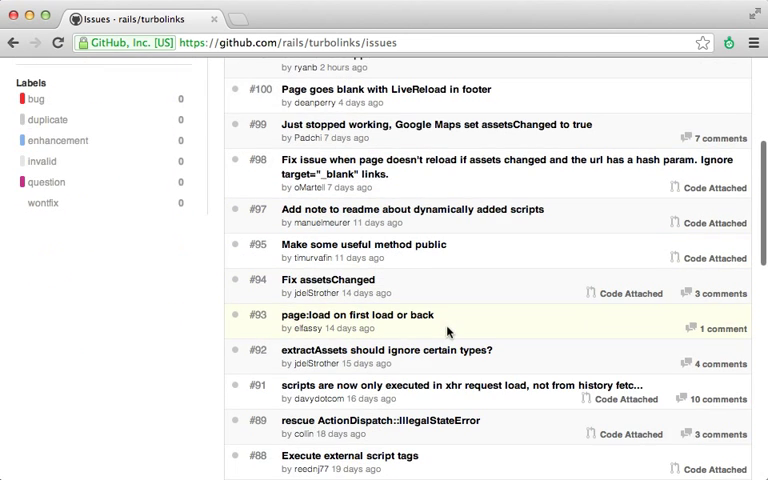
scroll(down, 3)
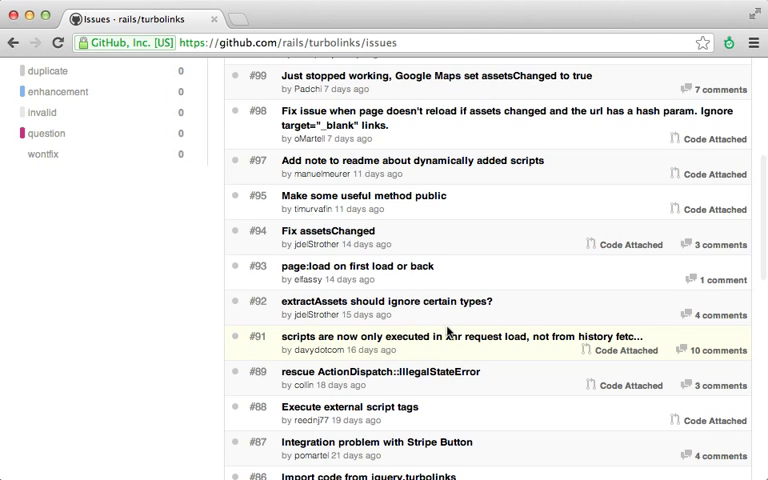
scroll(down, 3)
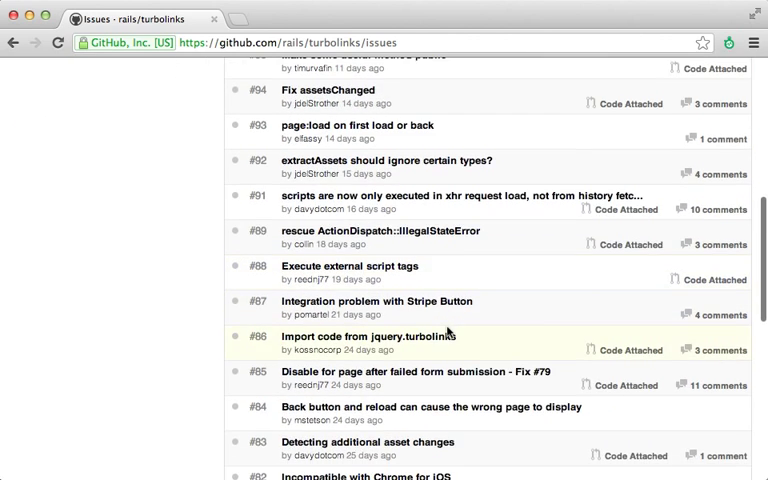
scroll(down, 3)
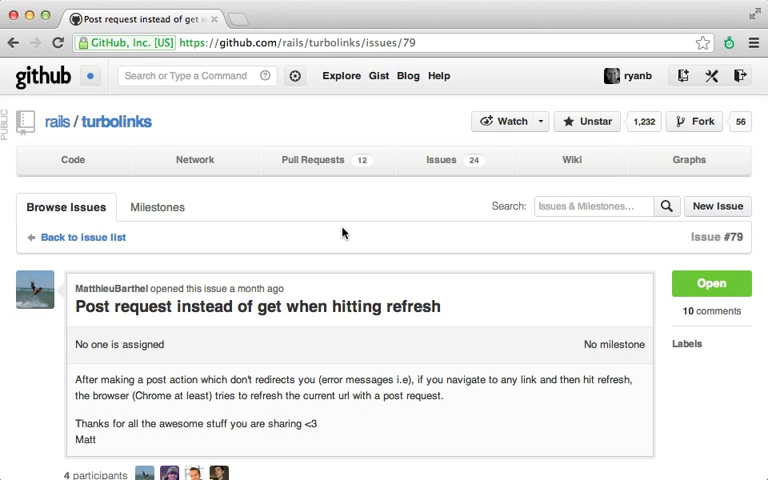
mouse_move(222, 284)
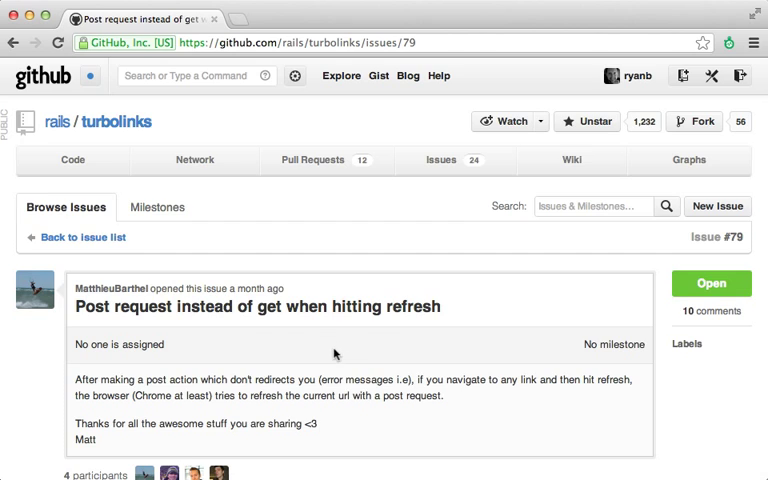
scroll(down, 3)
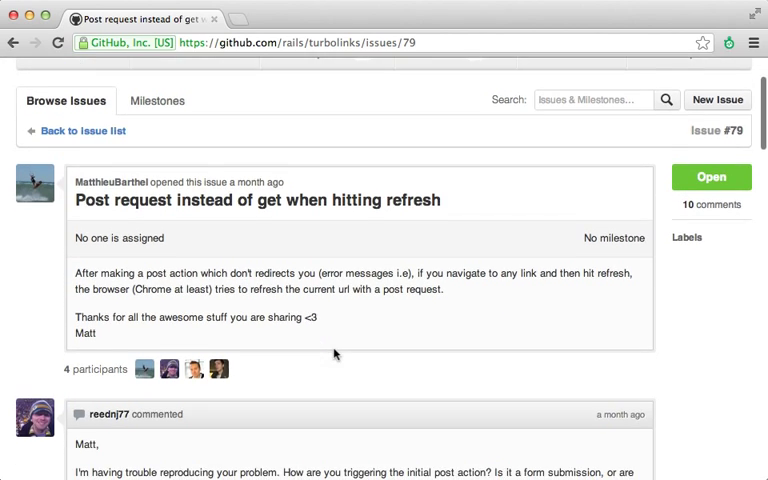
scroll(down, 3)
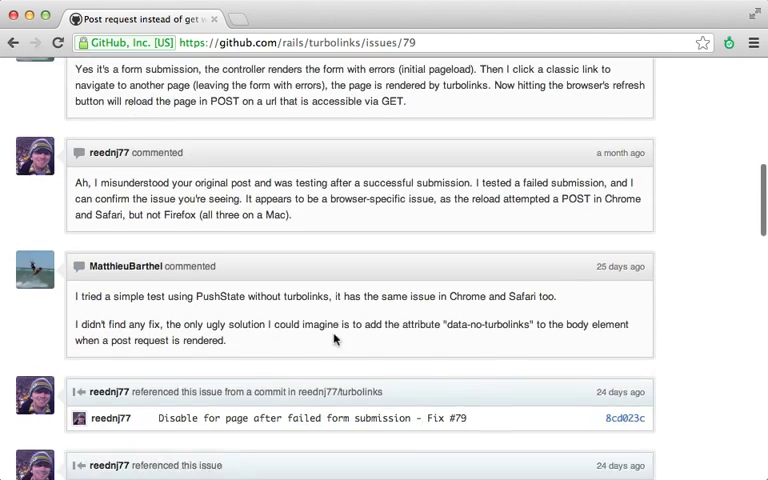
scroll(down, 3)
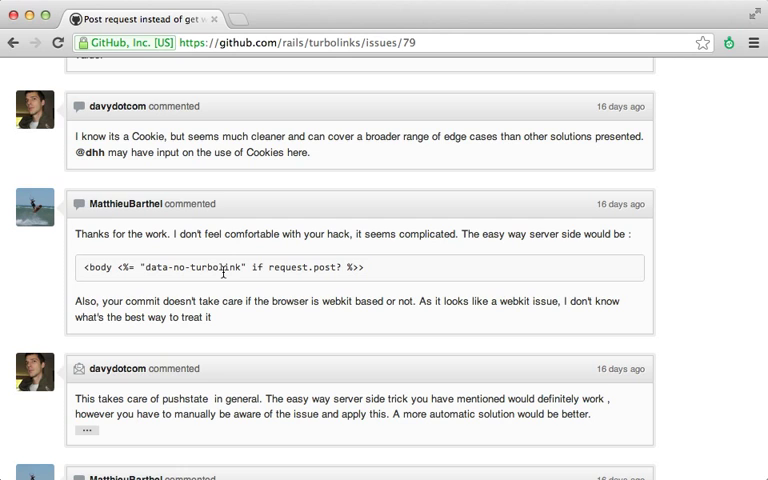
mouse_move(240, 280)
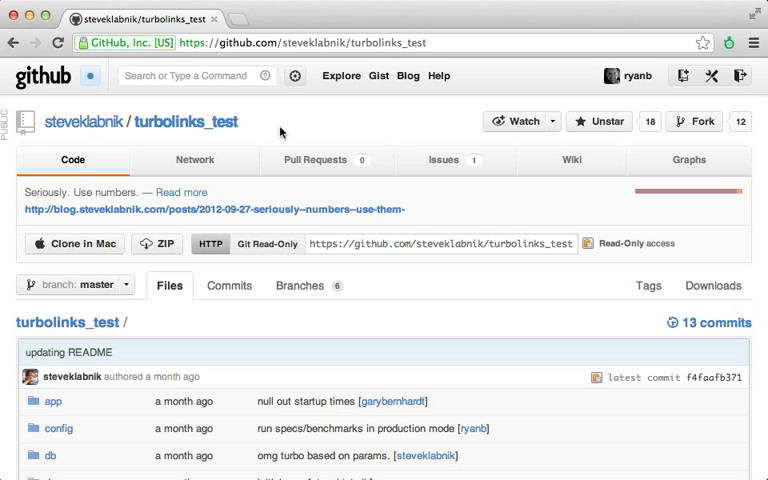
mouse_move(265, 131)
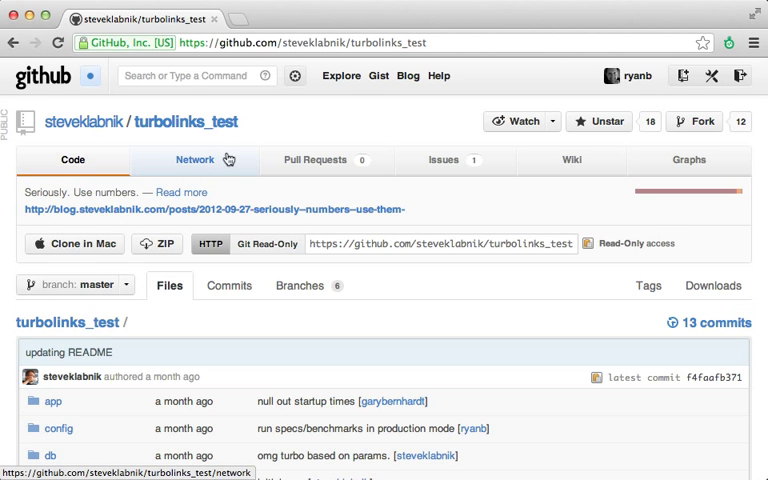
Scroll the turbolinks_test README down to the rspec timings with and without turbolinks.
scroll(down, 3)
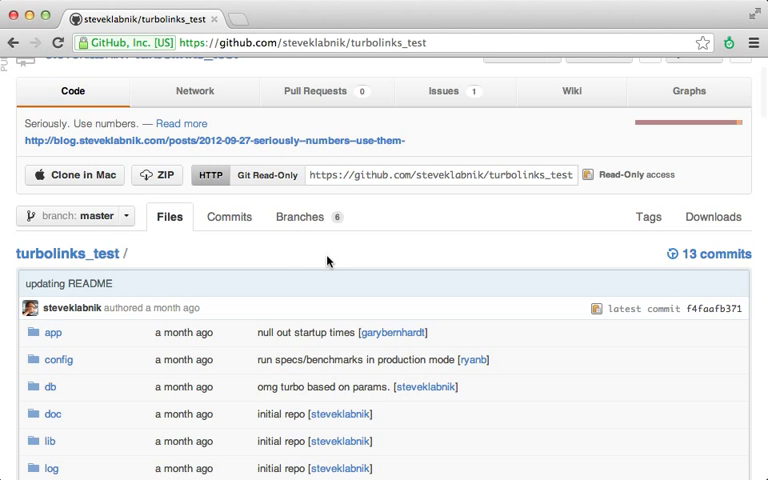
scroll(down, 3)
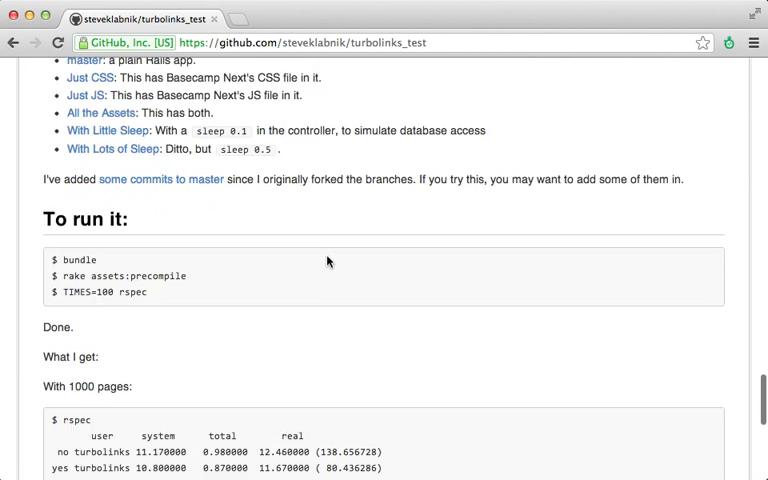
scroll(down, 3)
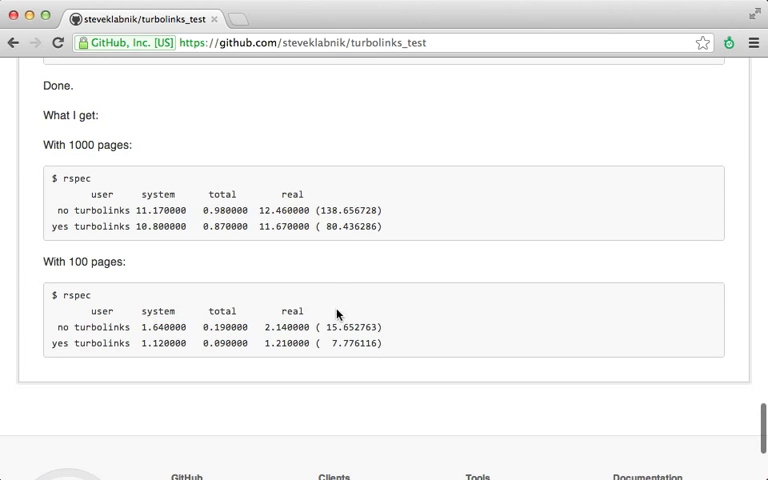
mouse_move(81, 263)
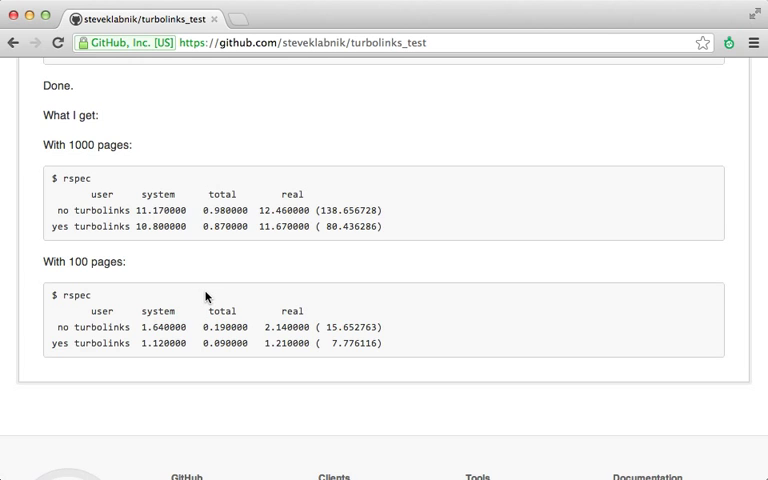
mouse_move(230, 308)
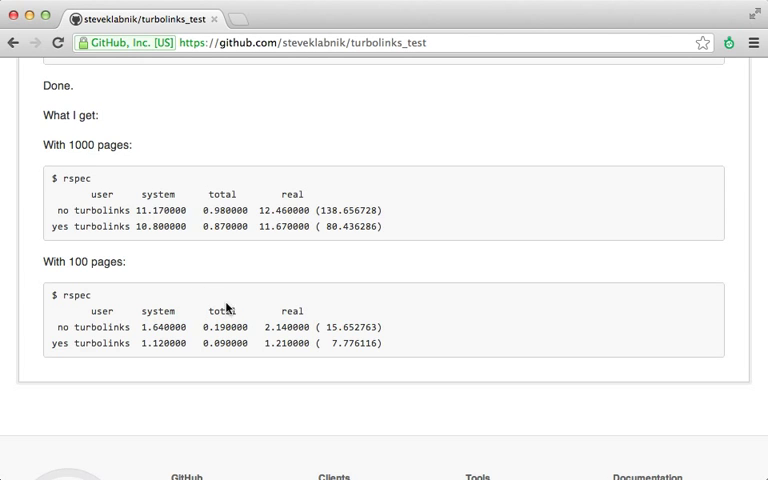
mouse_move(337, 357)
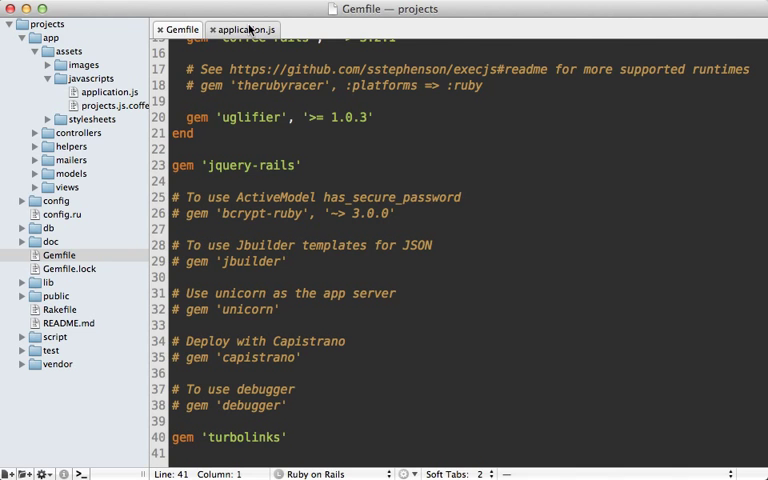
Switch from the Gemfile's turbolinks gem to the application.js file.
click(245, 29)
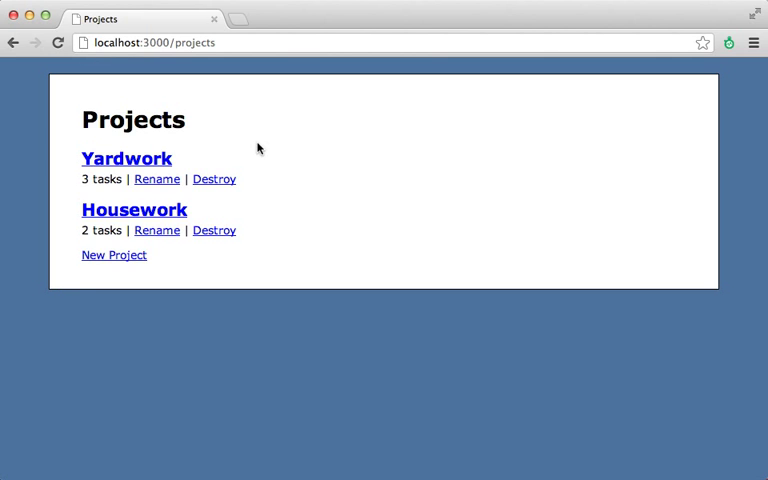
mouse_move(157, 179)
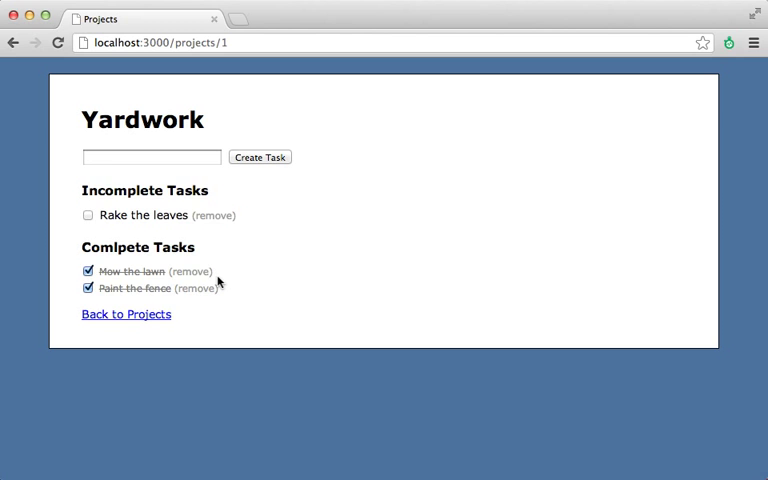
click(126, 314)
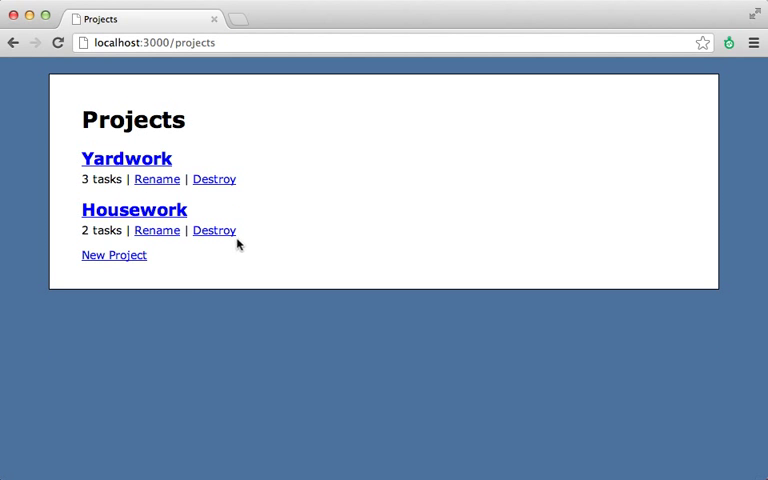